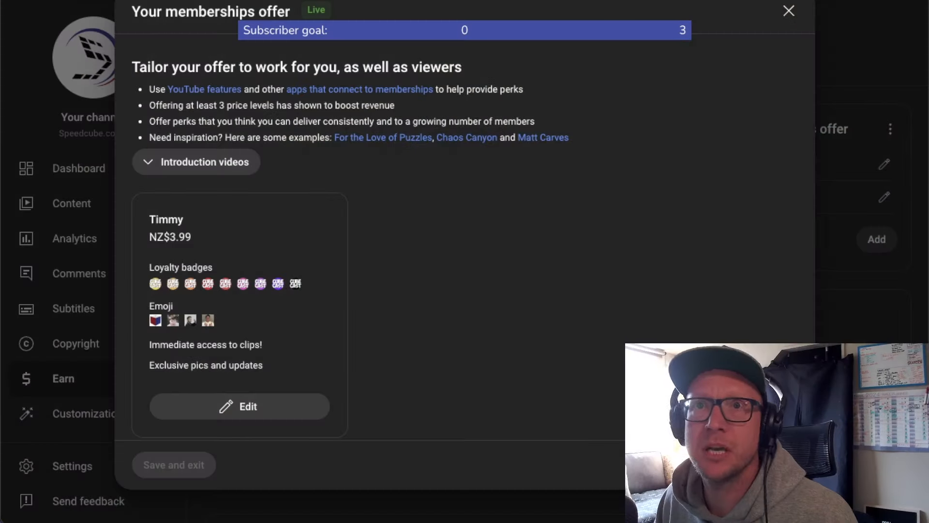
Step: Open the Timmy membership level (NZ$3.99) for editing from its level card
scroll(down, 3)
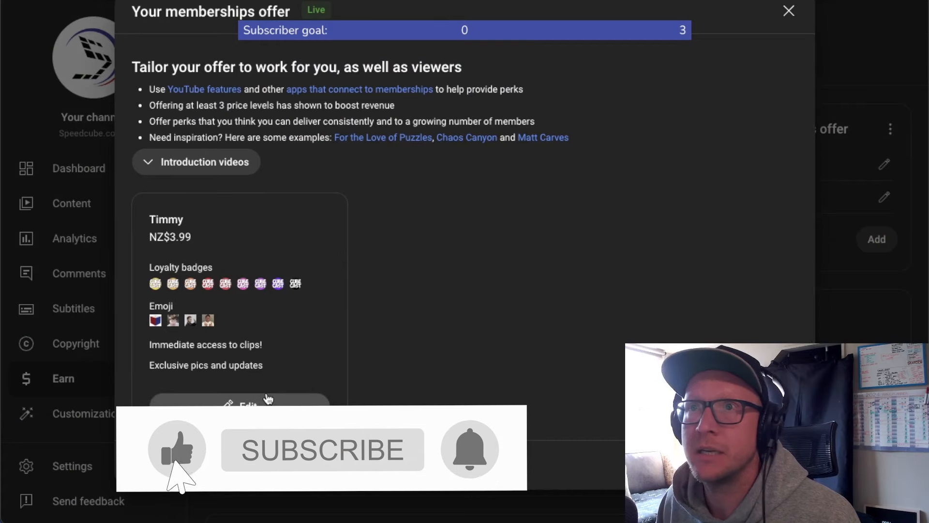
click(240, 406)
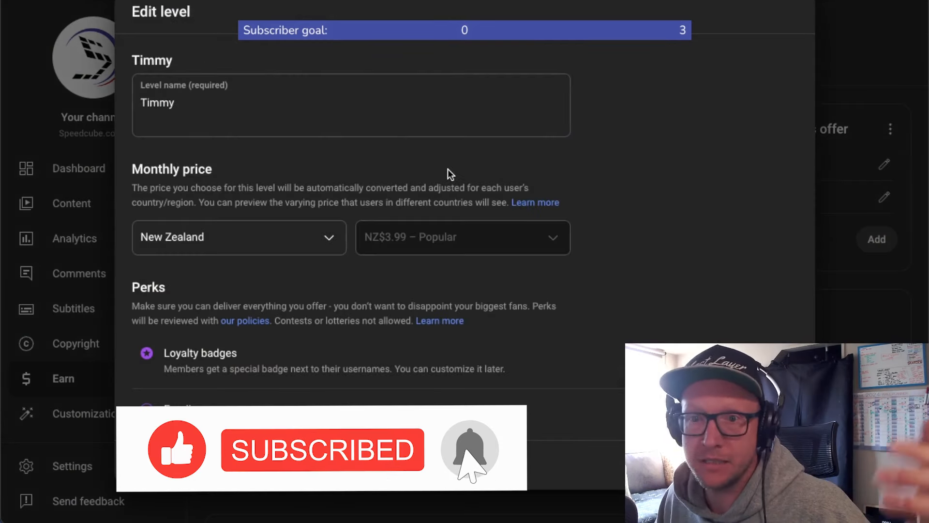
mouse_move(679, 266)
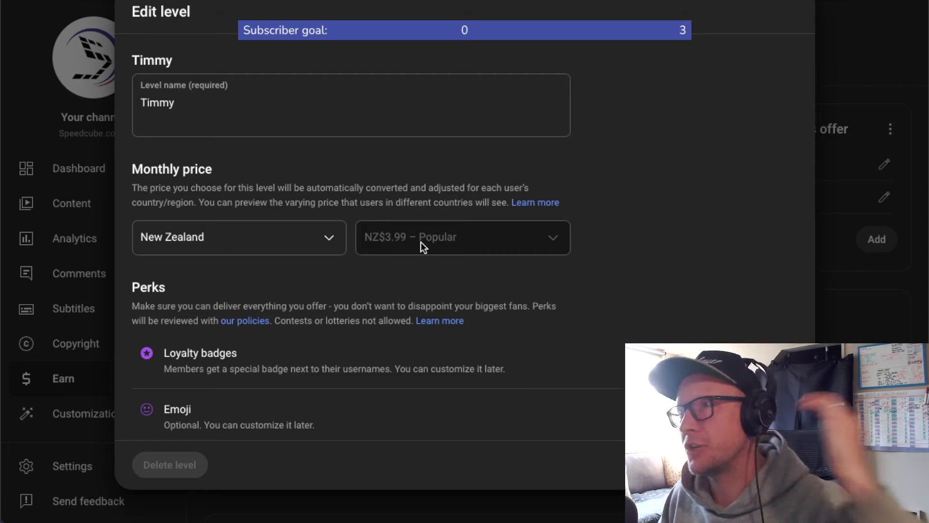
mouse_move(650, 274)
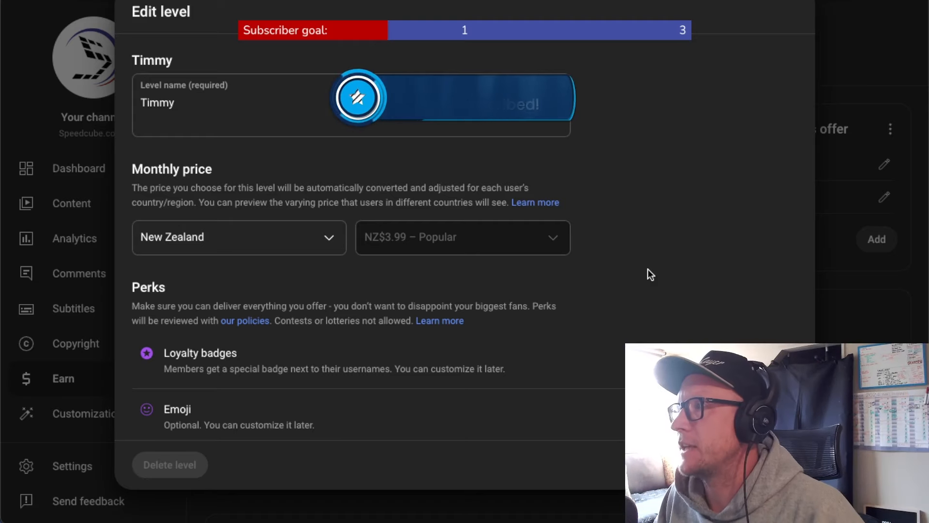
scroll(down, 3)
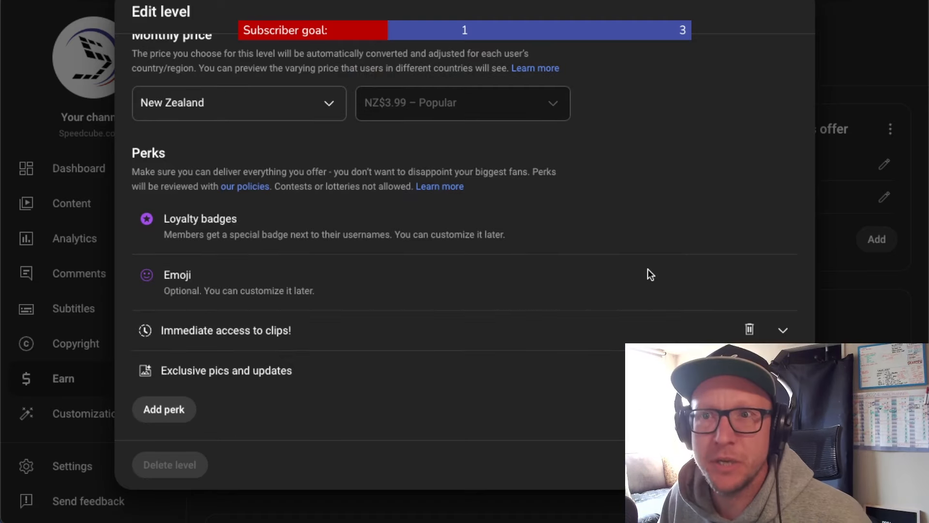
mouse_move(512, 276)
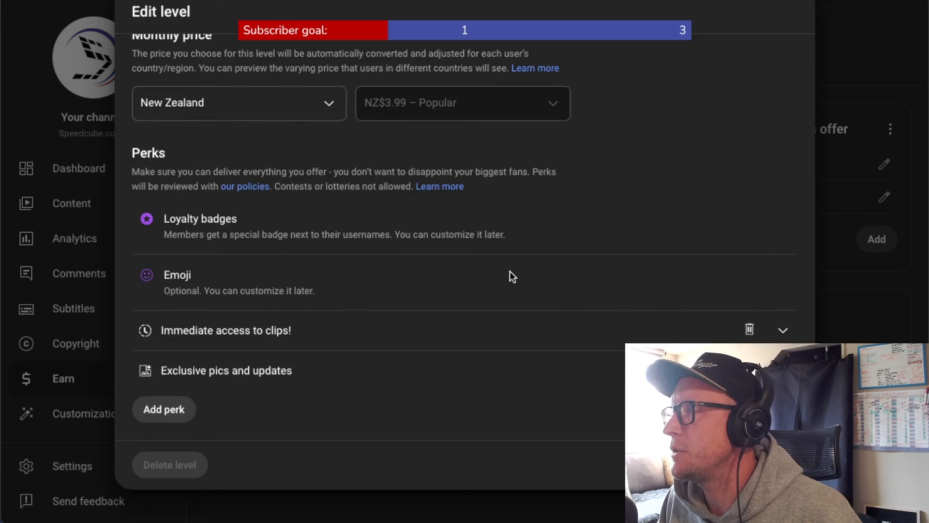
mouse_move(485, 357)
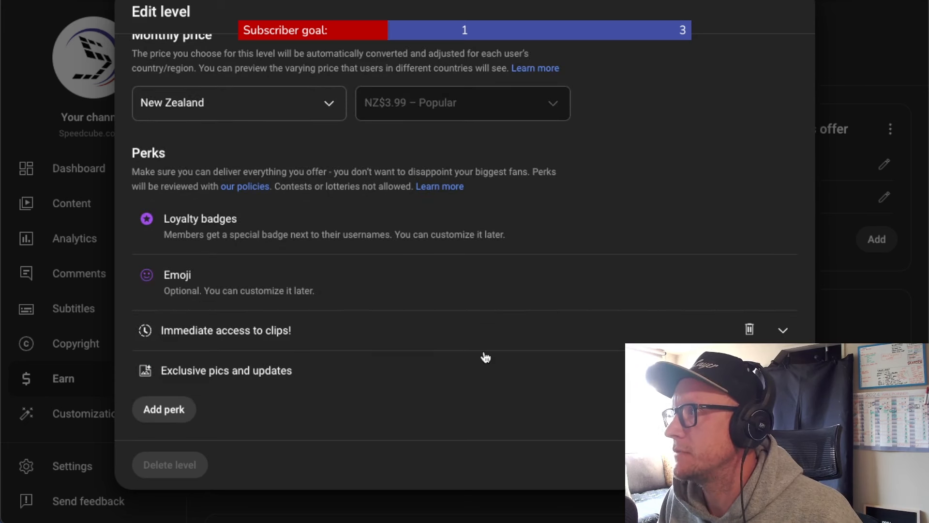
mouse_move(324, 289)
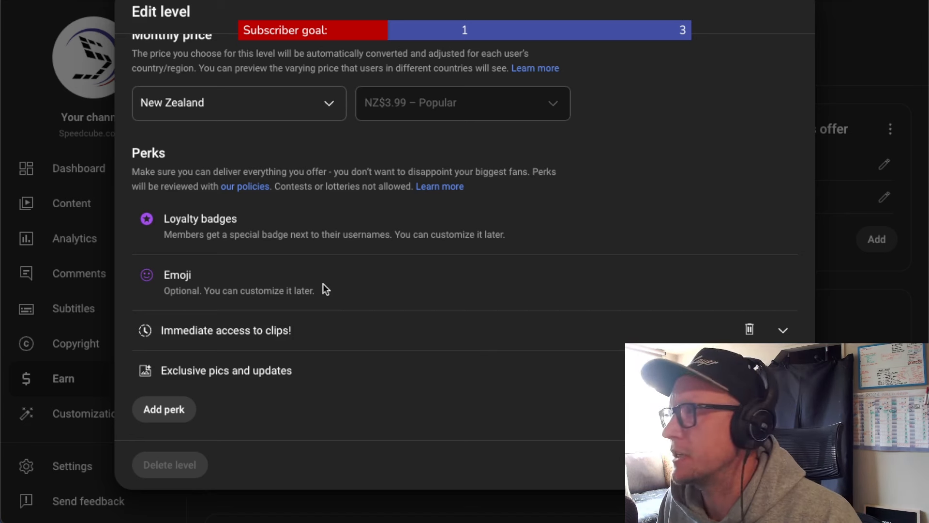
mouse_move(426, 290)
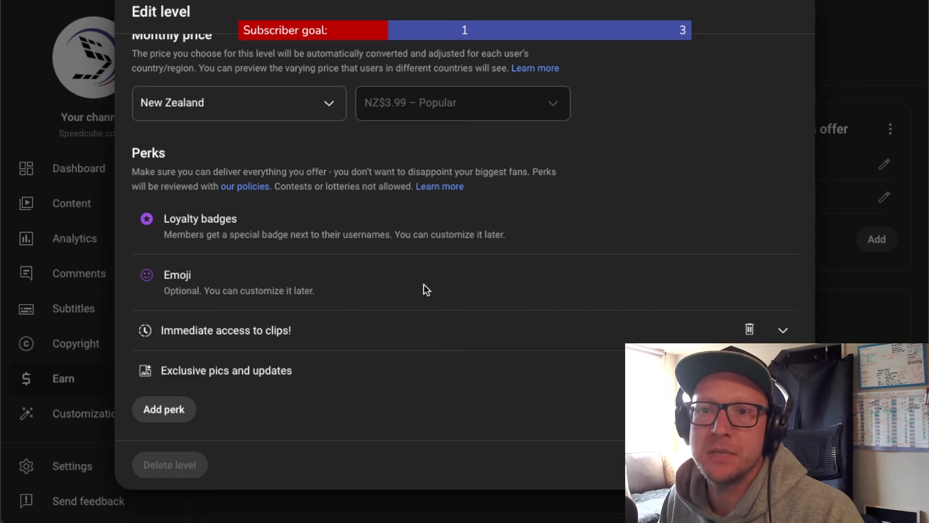
mouse_move(478, 345)
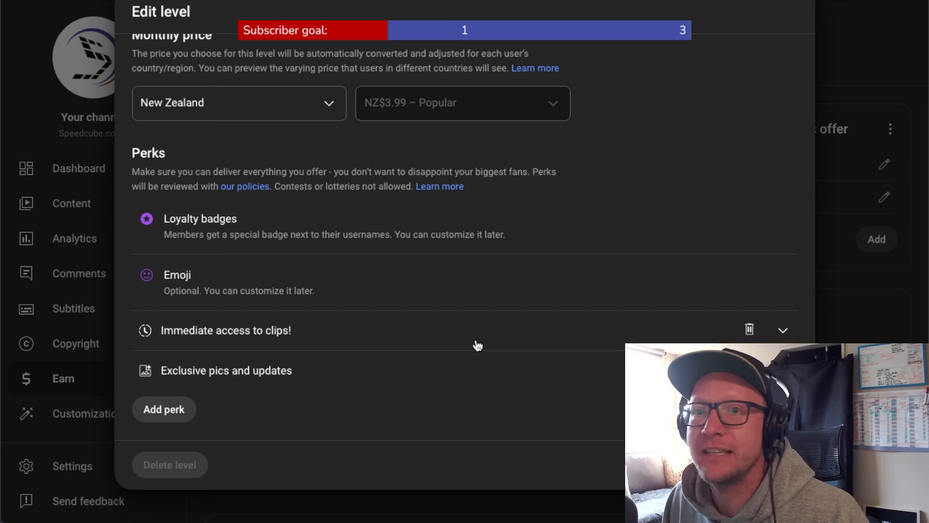
mouse_move(478, 344)
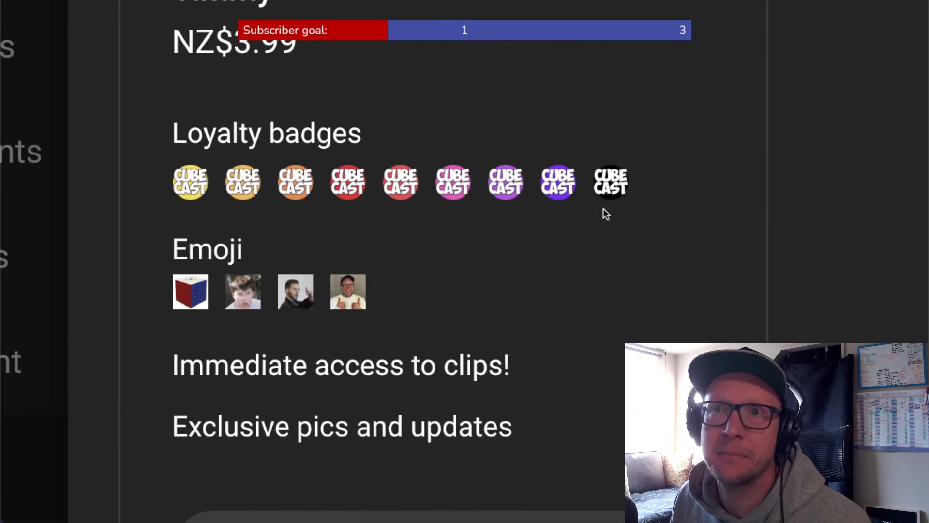
mouse_move(624, 209)
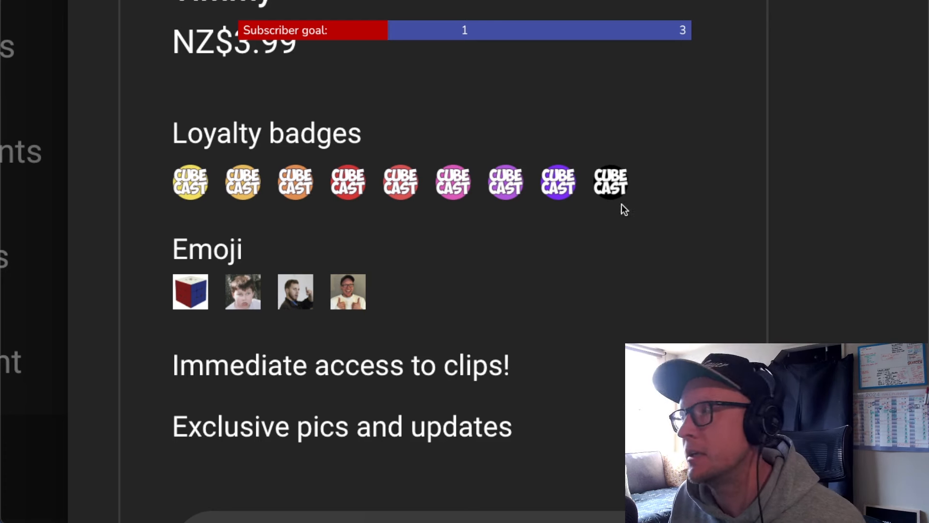
mouse_move(189, 291)
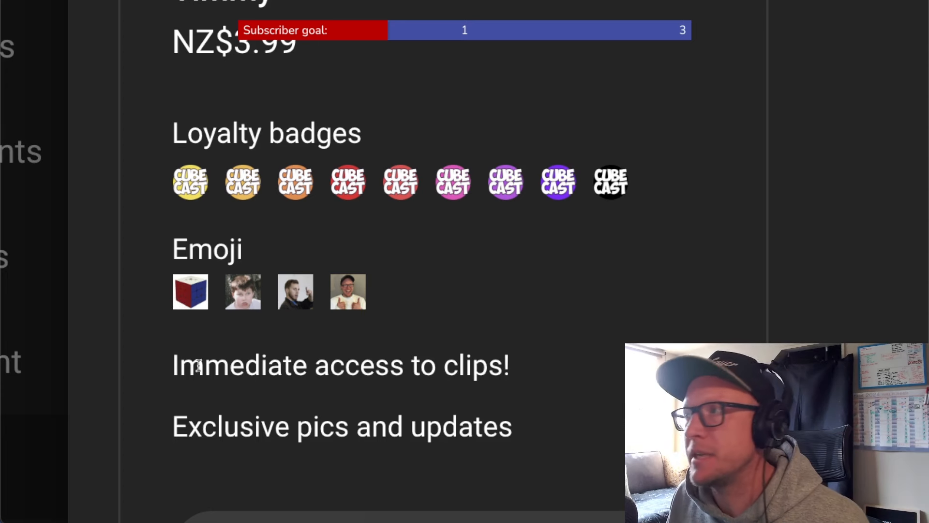
mouse_move(193, 292)
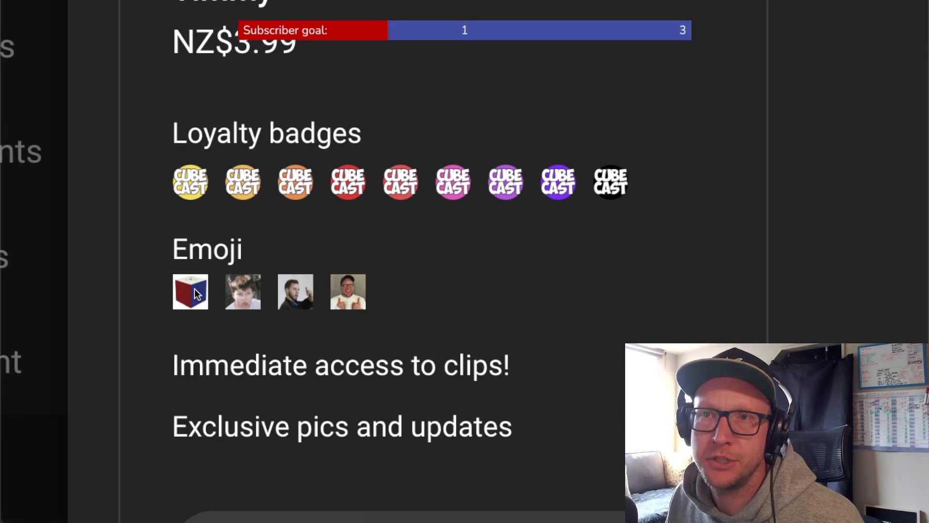
mouse_move(261, 302)
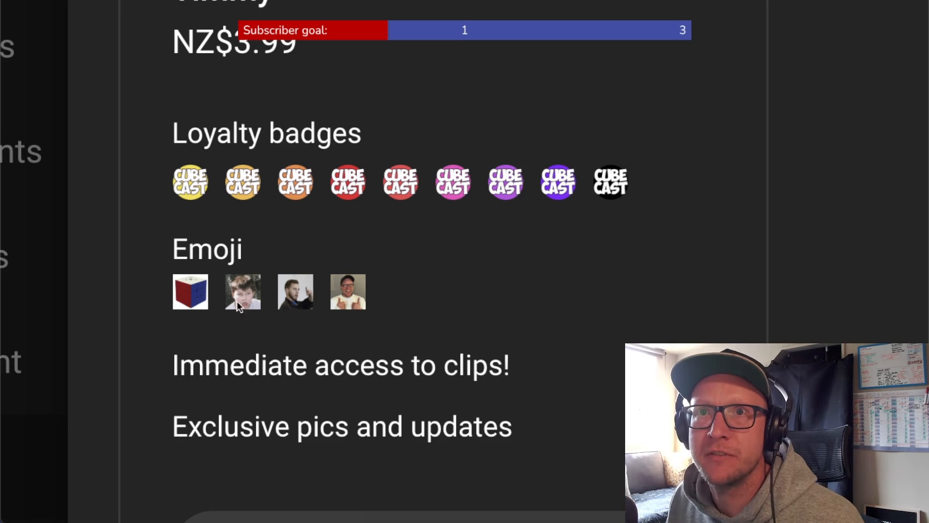
mouse_move(258, 306)
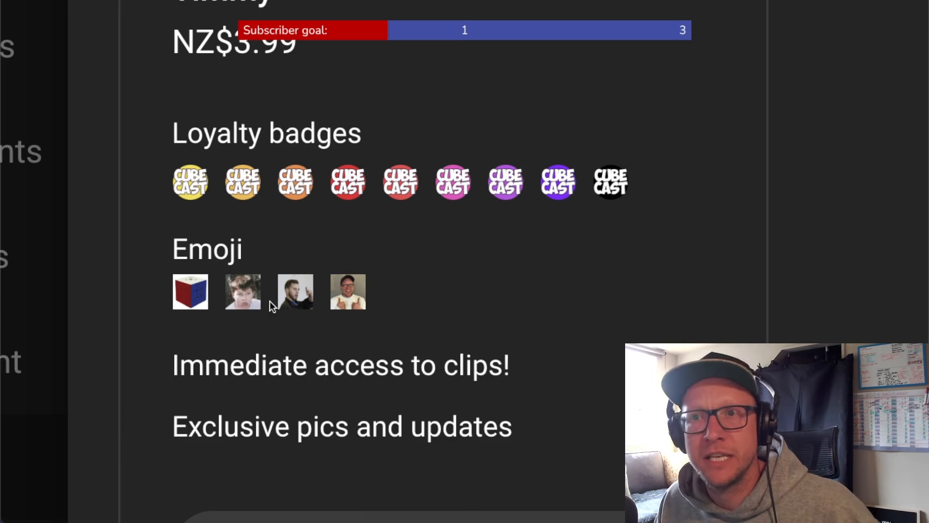
mouse_move(285, 330)
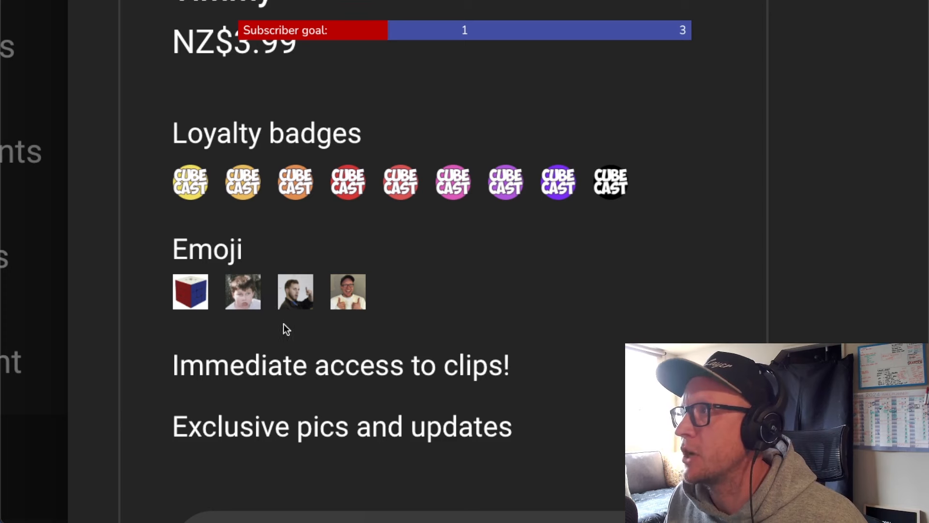
mouse_move(308, 334)
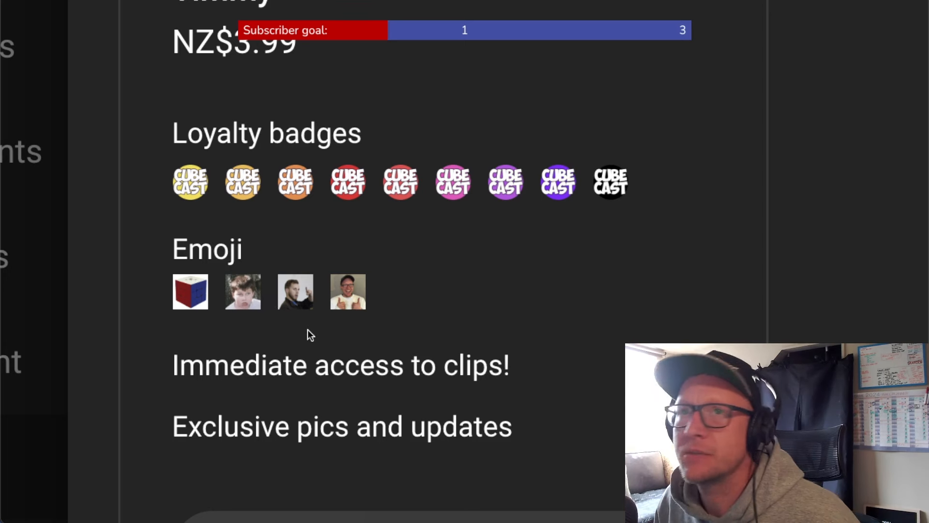
mouse_move(314, 282)
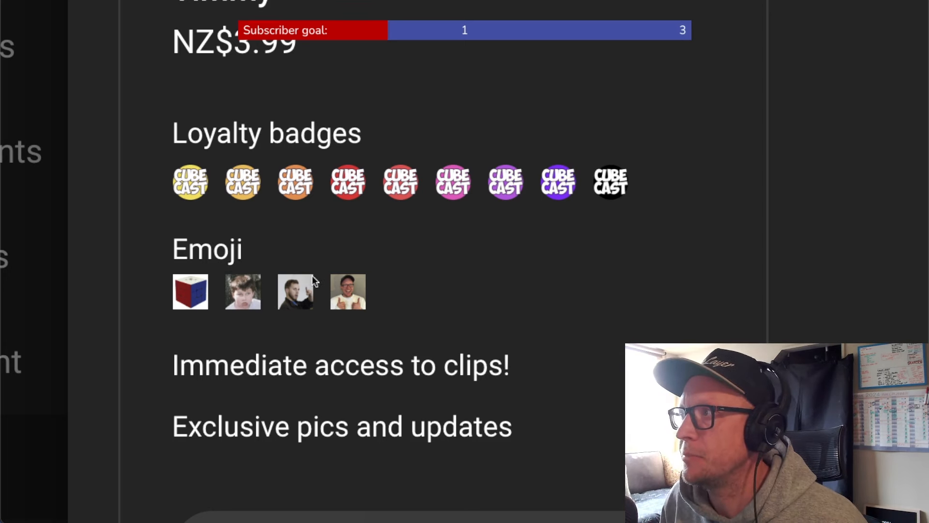
mouse_move(314, 238)
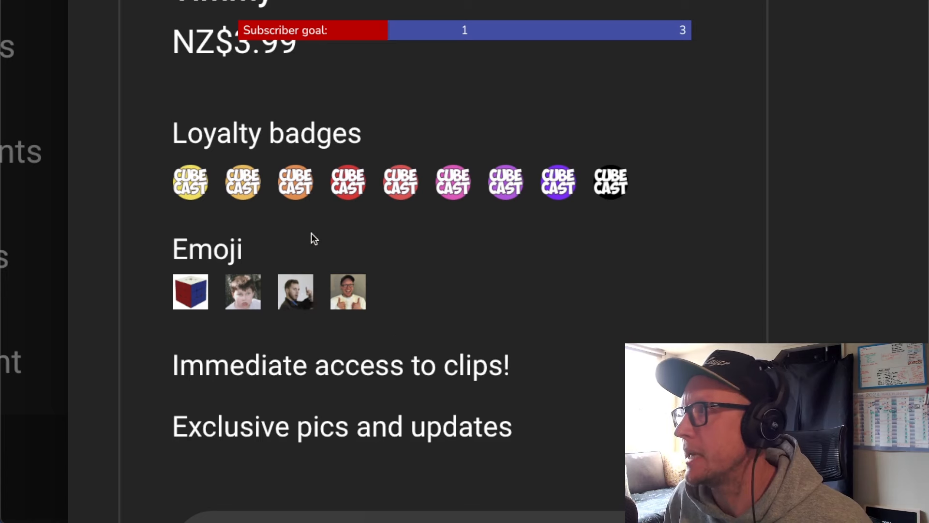
mouse_move(301, 354)
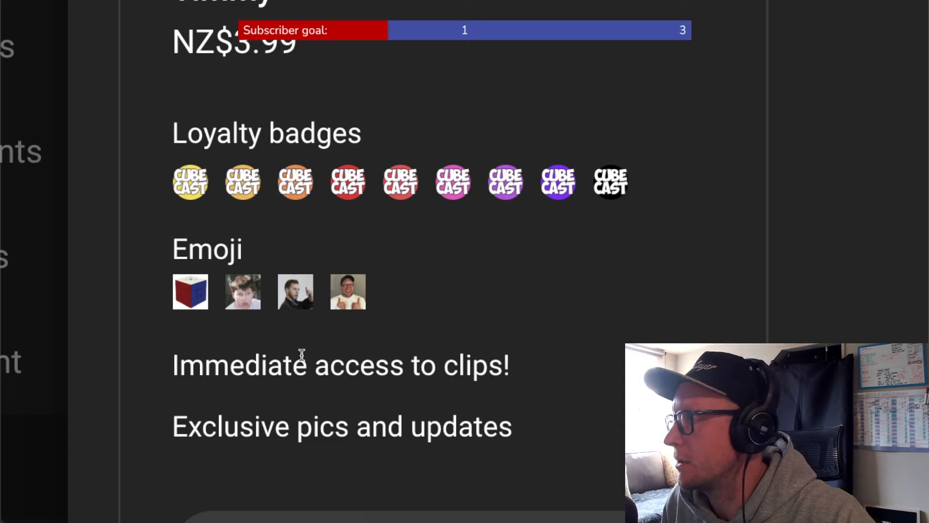
mouse_move(308, 338)
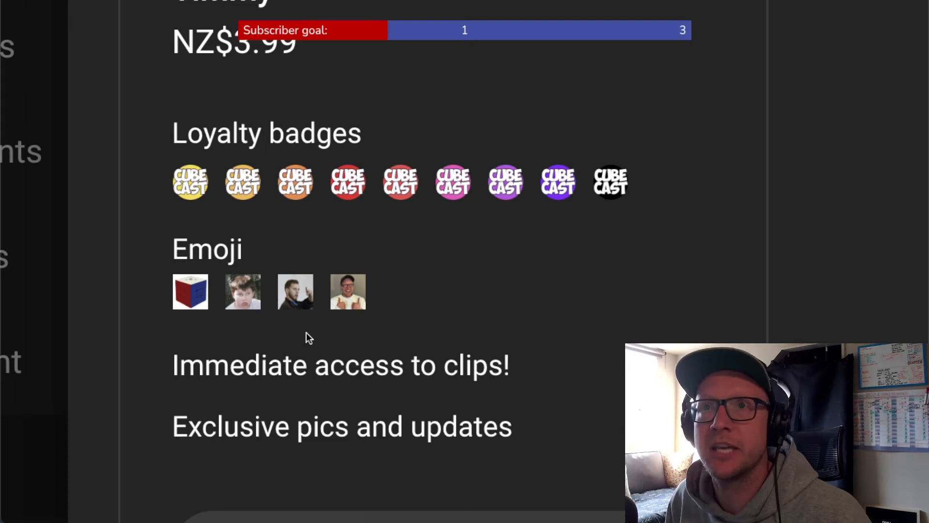
mouse_move(282, 294)
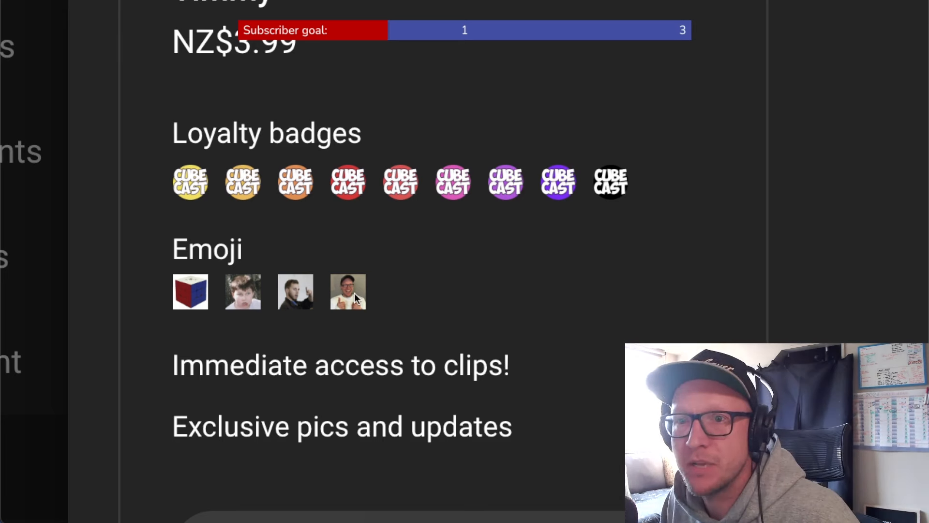
mouse_move(562, 294)
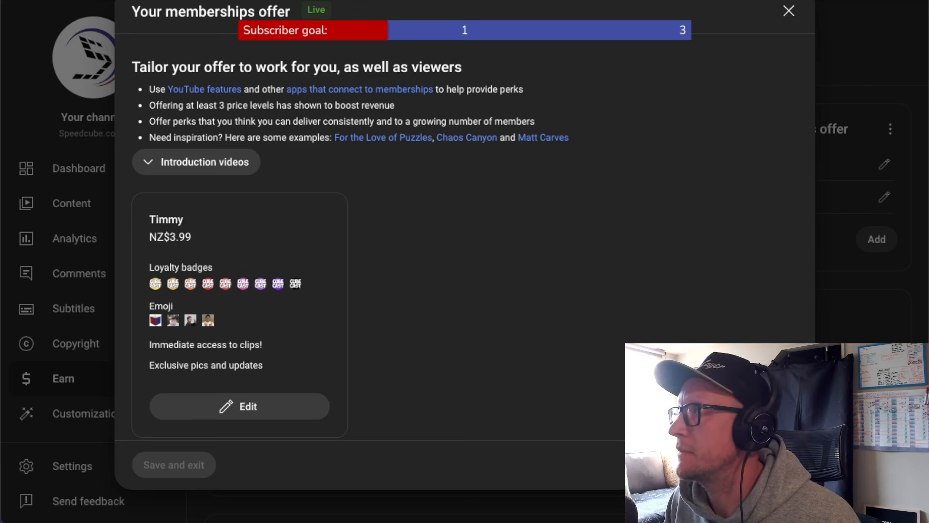
Step: Close the memberships offer editor and return to the Earn Memberships page
click(789, 11)
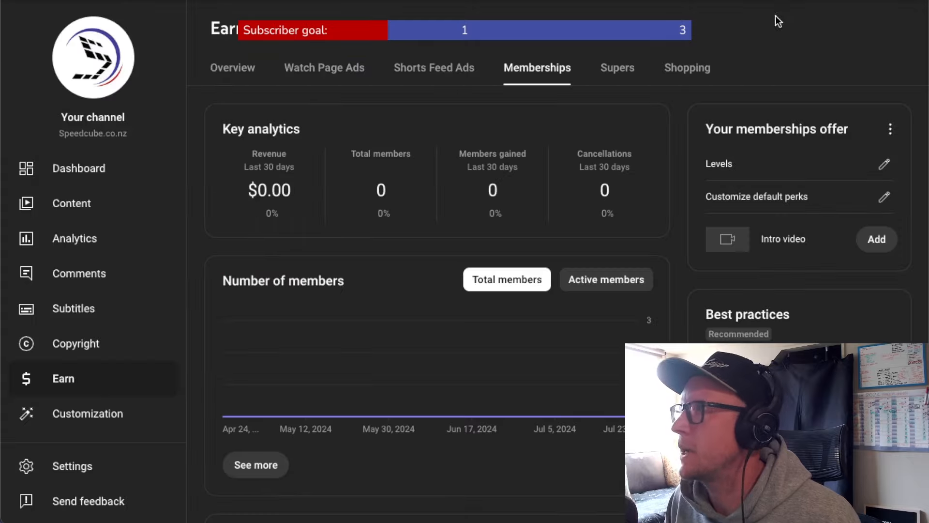